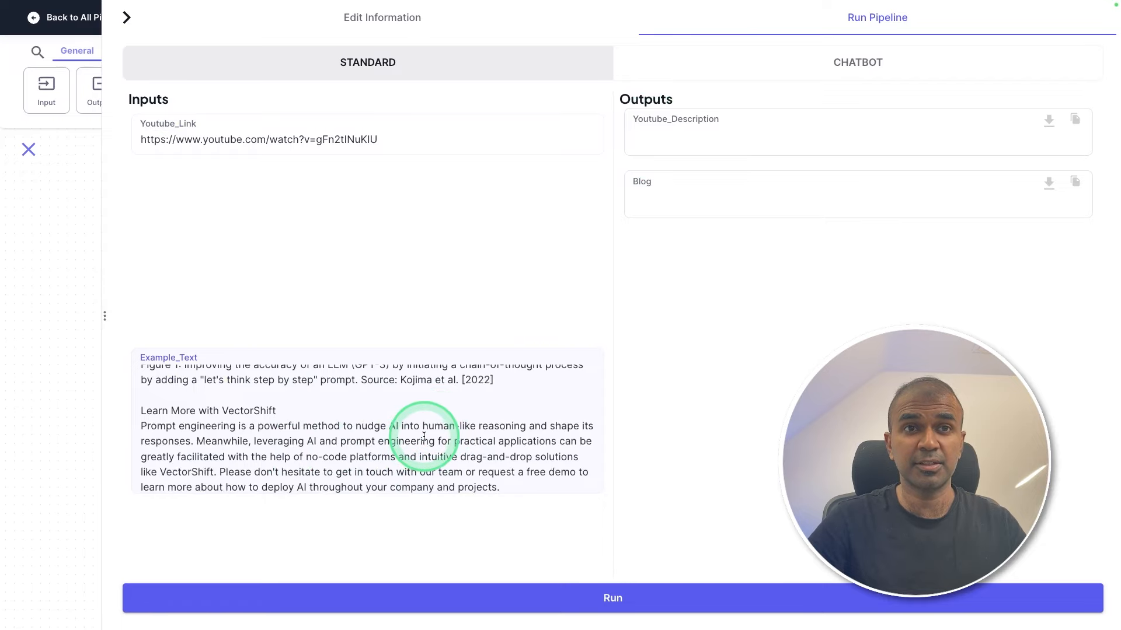
- Run the pipeline with the filled YouTube link and example text inputs
click(610, 597)
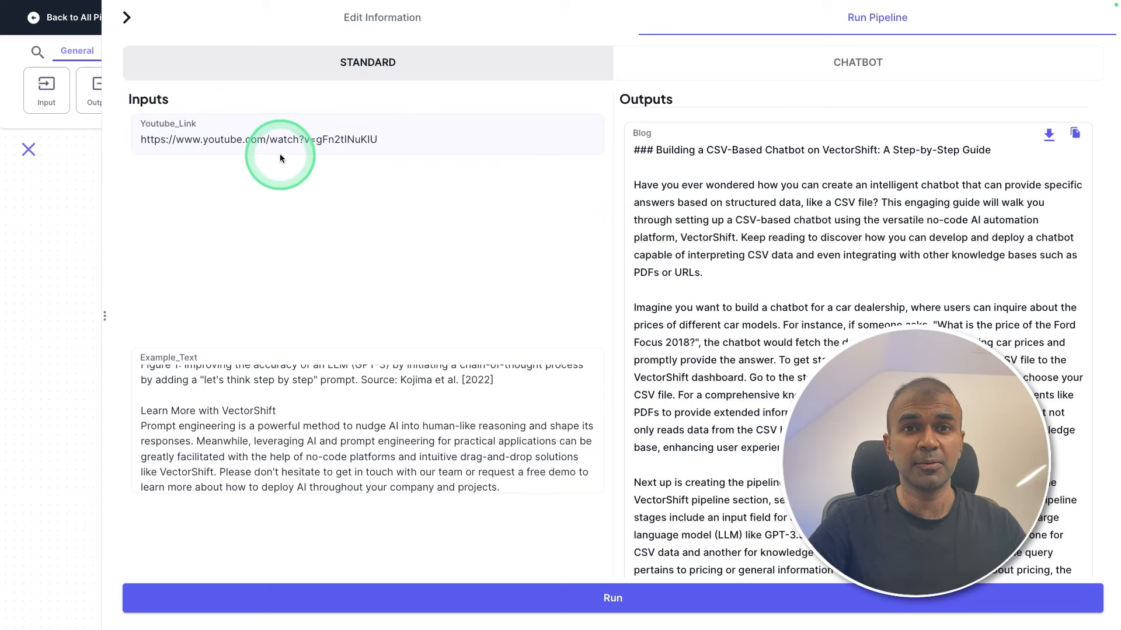
mouse_move(380, 477)
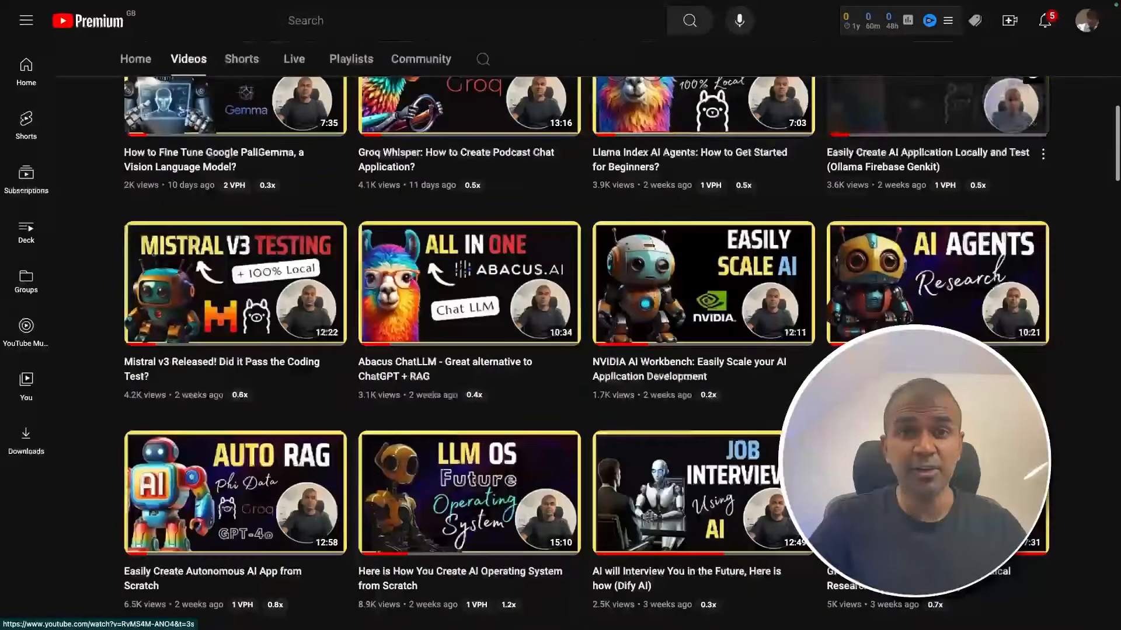
- Scroll down through the YouTube channel's Videos grid
scroll(down, 3)
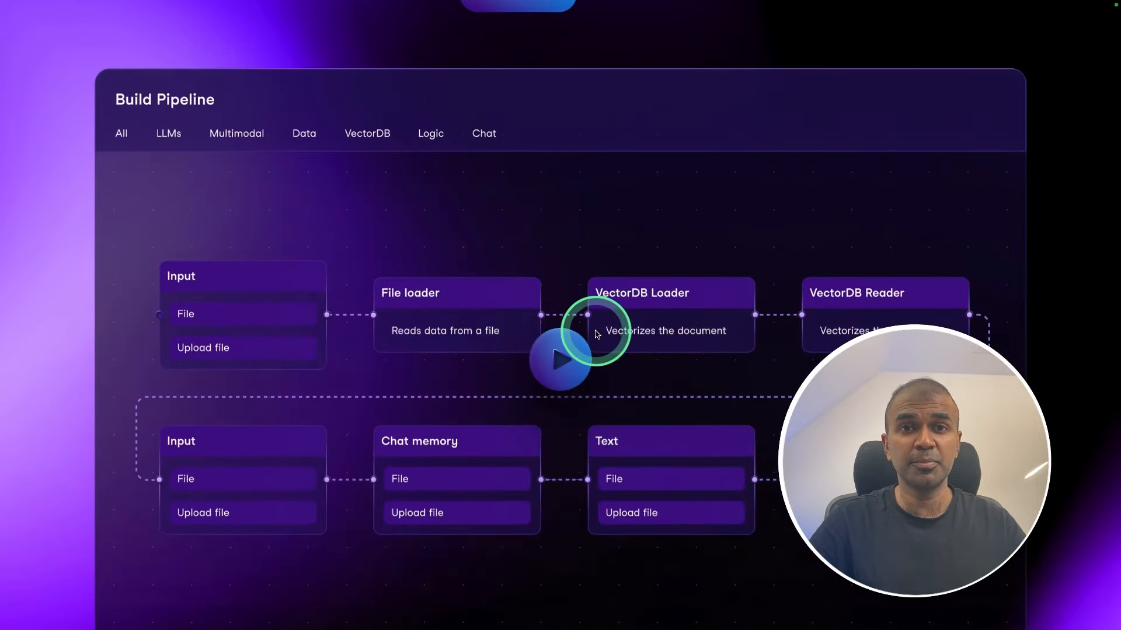
- Scroll through the VectorShift homepage's workflow automation sections
scroll(down, 3)
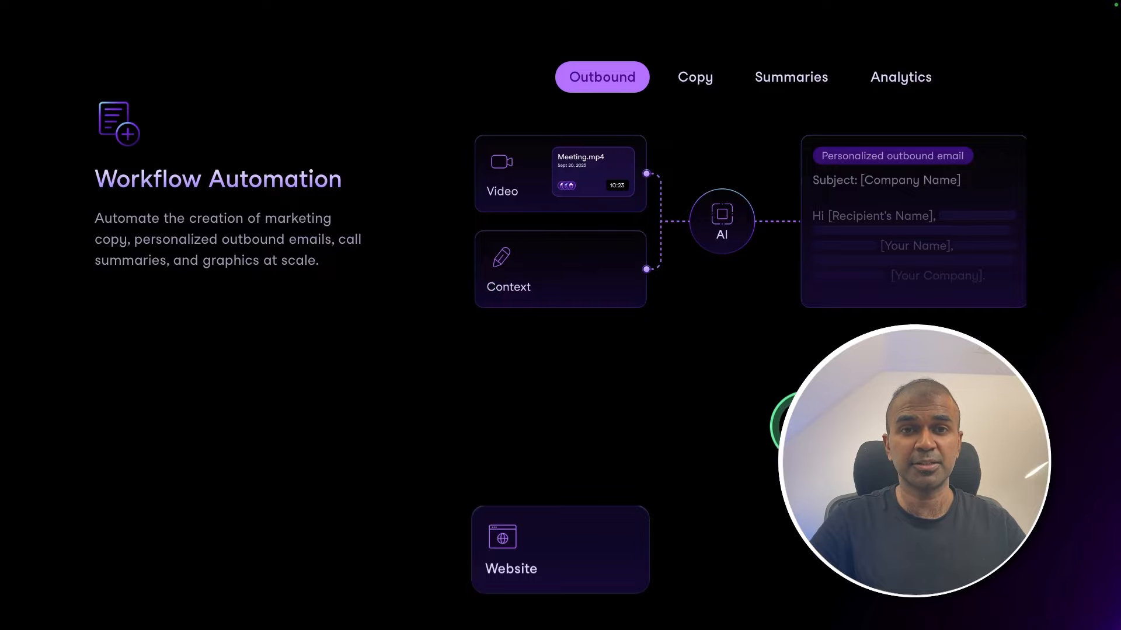
scroll(down, 3)
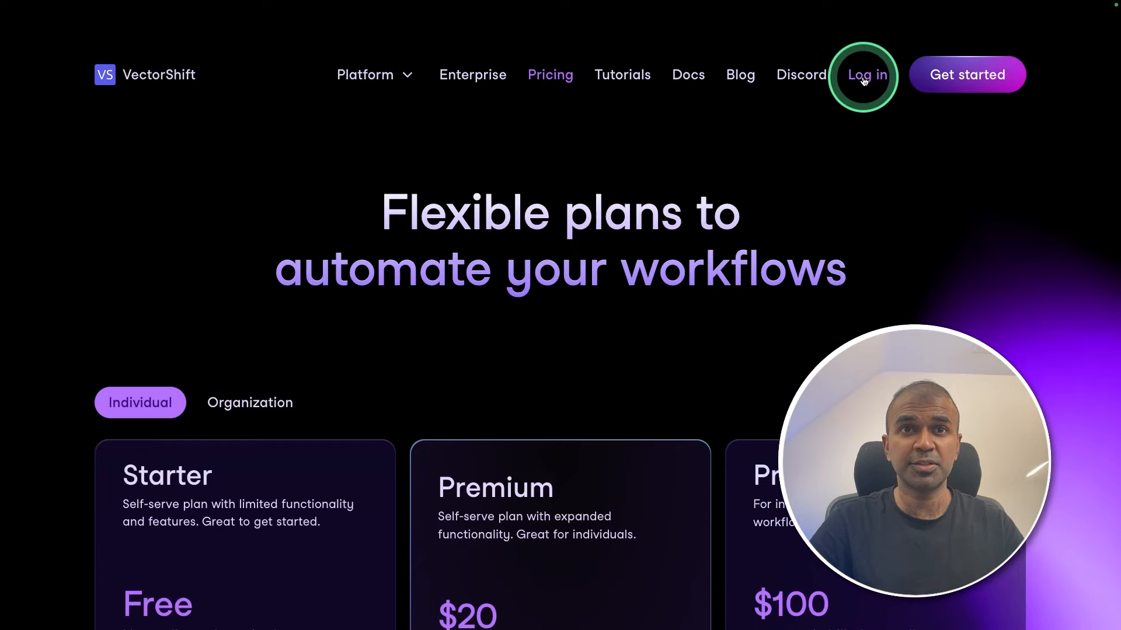
- Log in to VectorShift and create a new pipeline from scratch
click(865, 75)
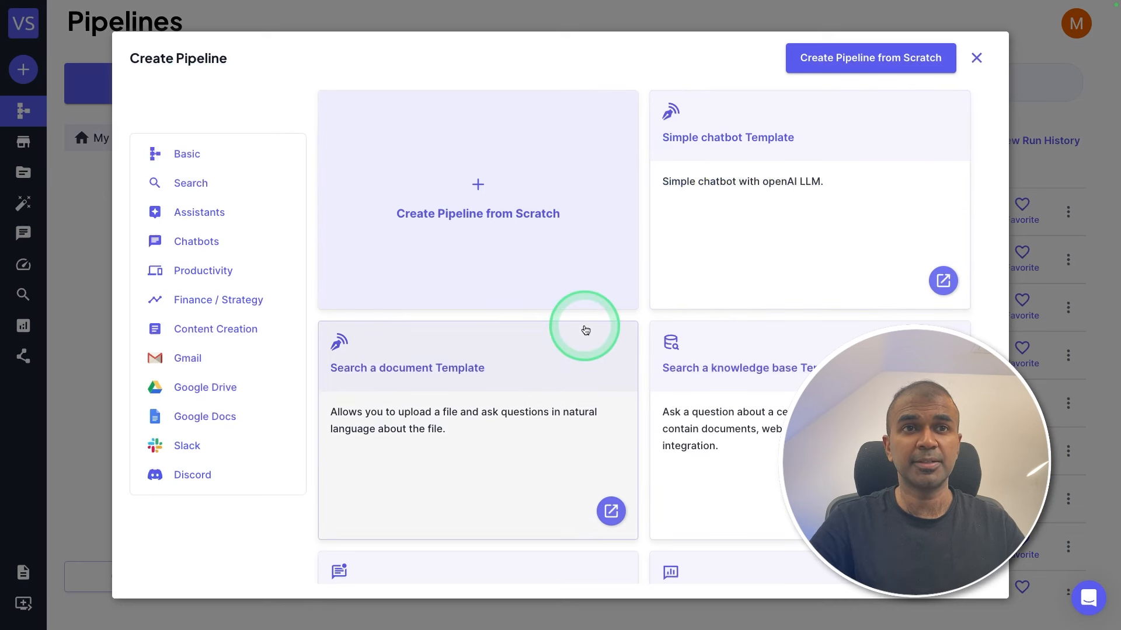
scroll(down, 3)
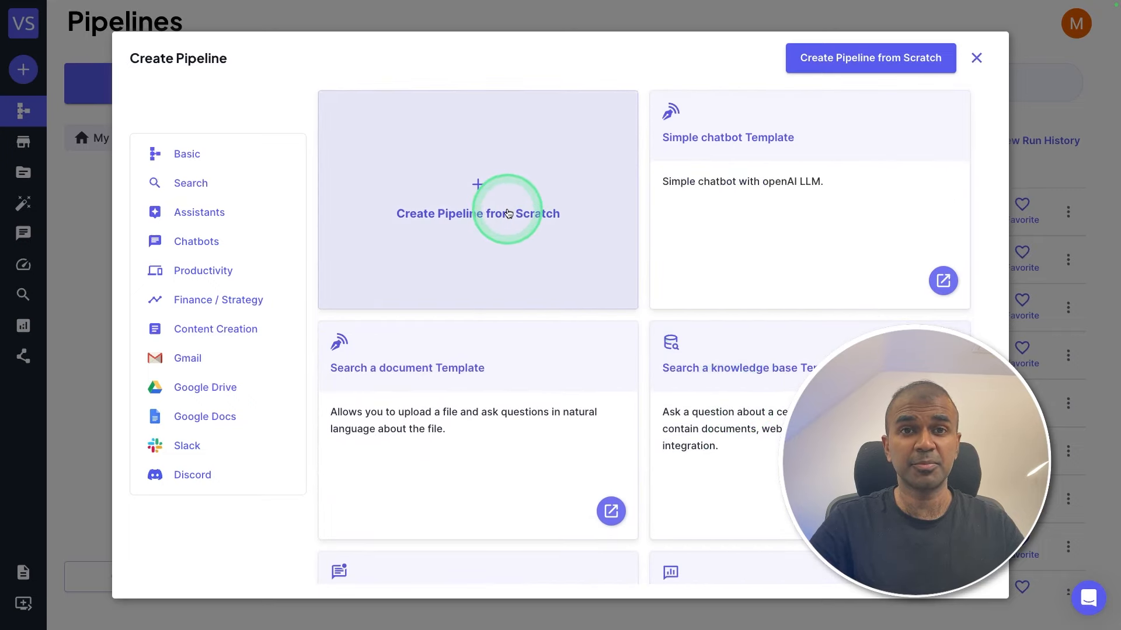
click(478, 213)
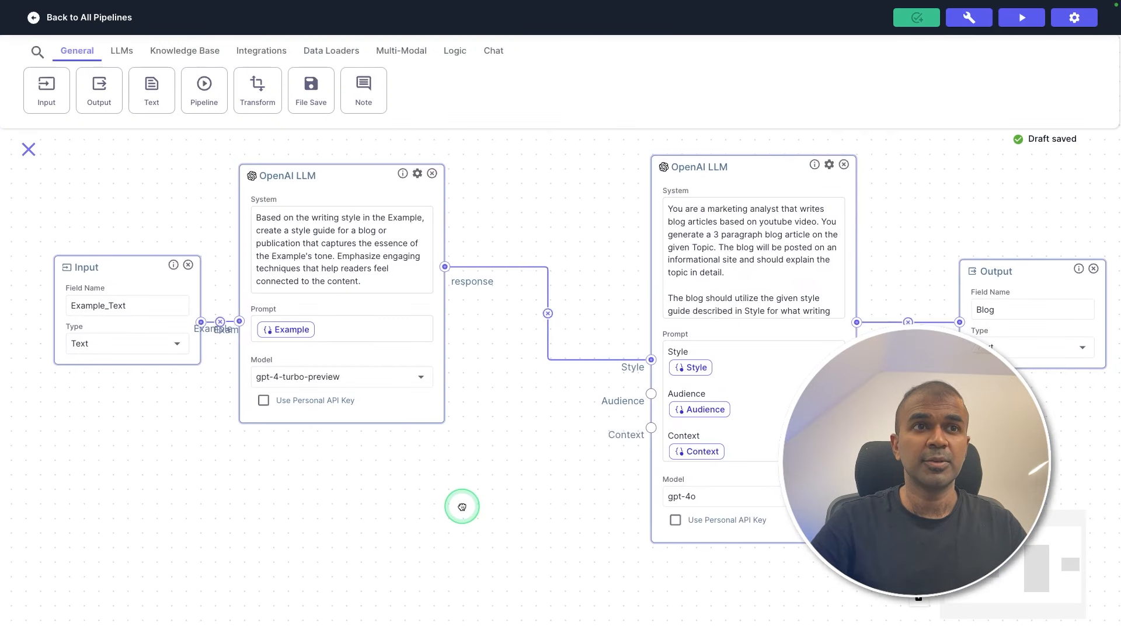
- Pan the pipeline canvas to make room beside the blog-writing LLM
drag(461, 507, 172, 272)
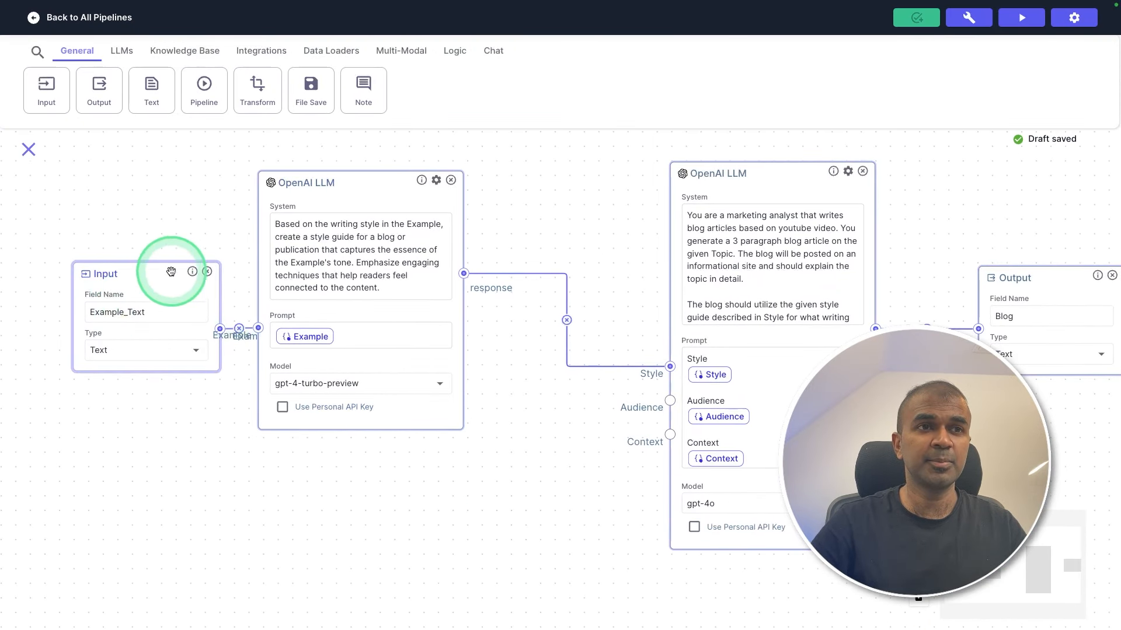
mouse_move(152, 377)
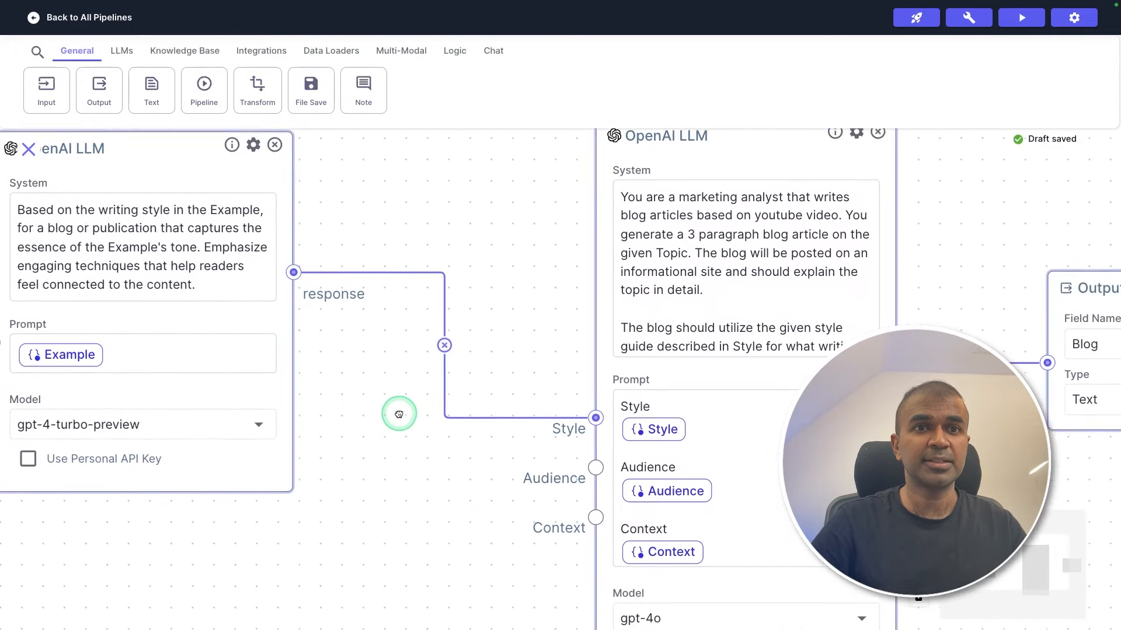
drag(399, 414, 701, 357)
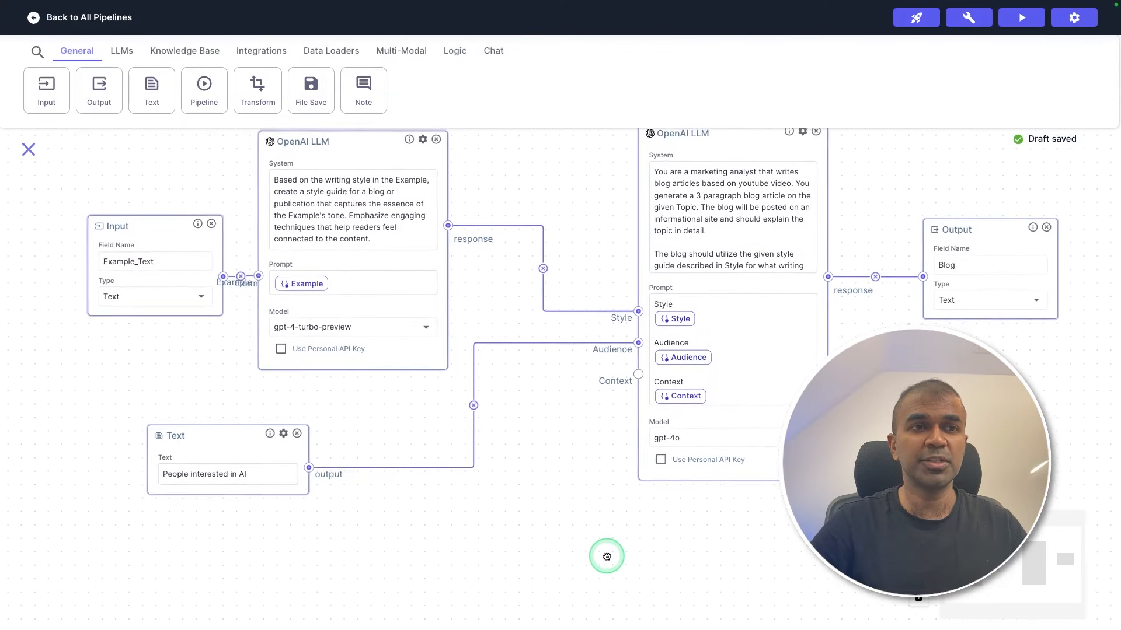
drag(606, 556, 301, 523)
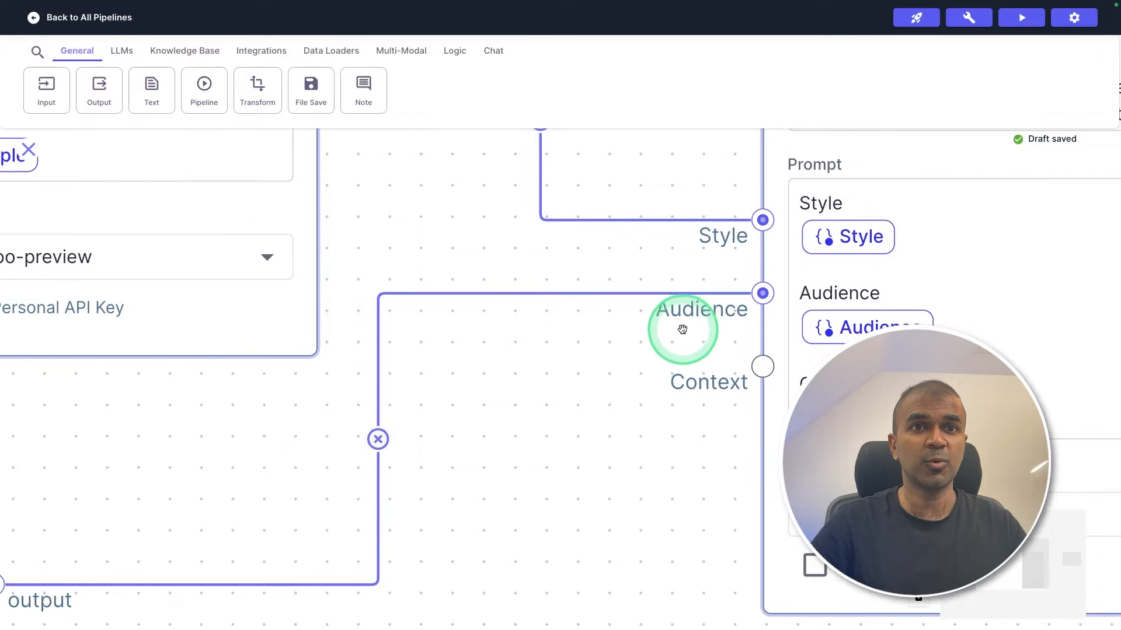
drag(682, 329, 532, 408)
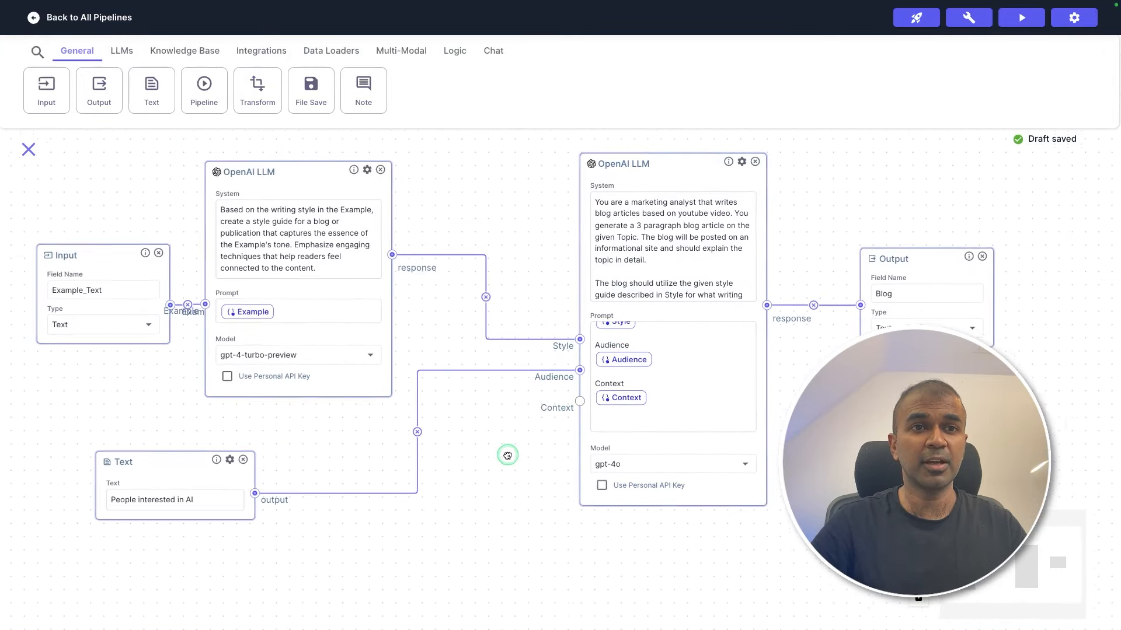
drag(508, 455, 476, 489)
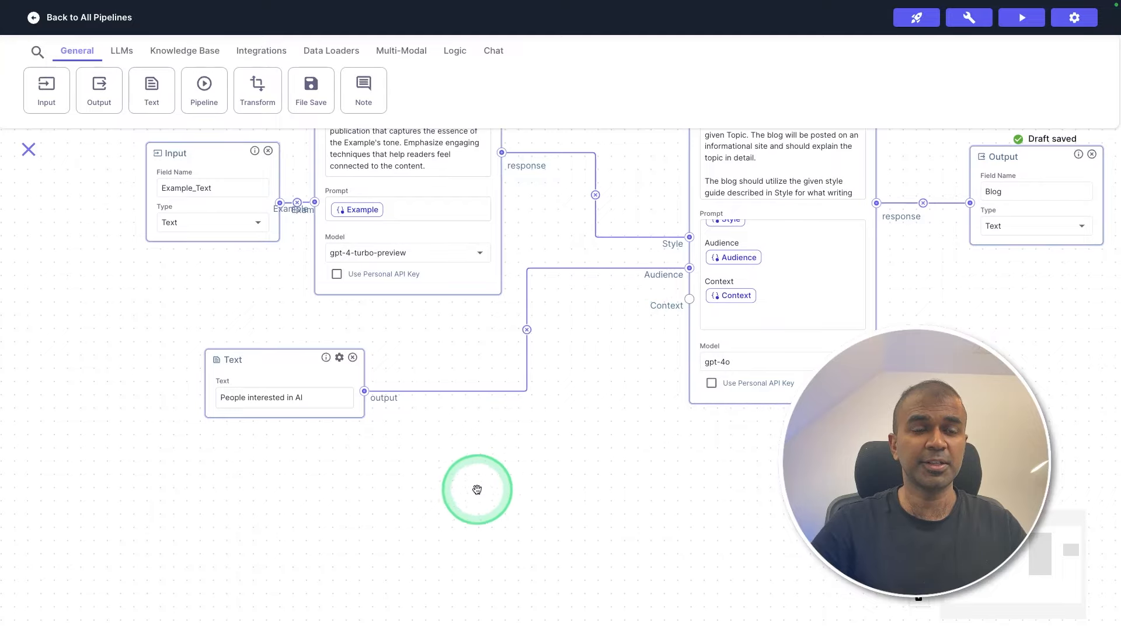
mouse_move(234, 497)
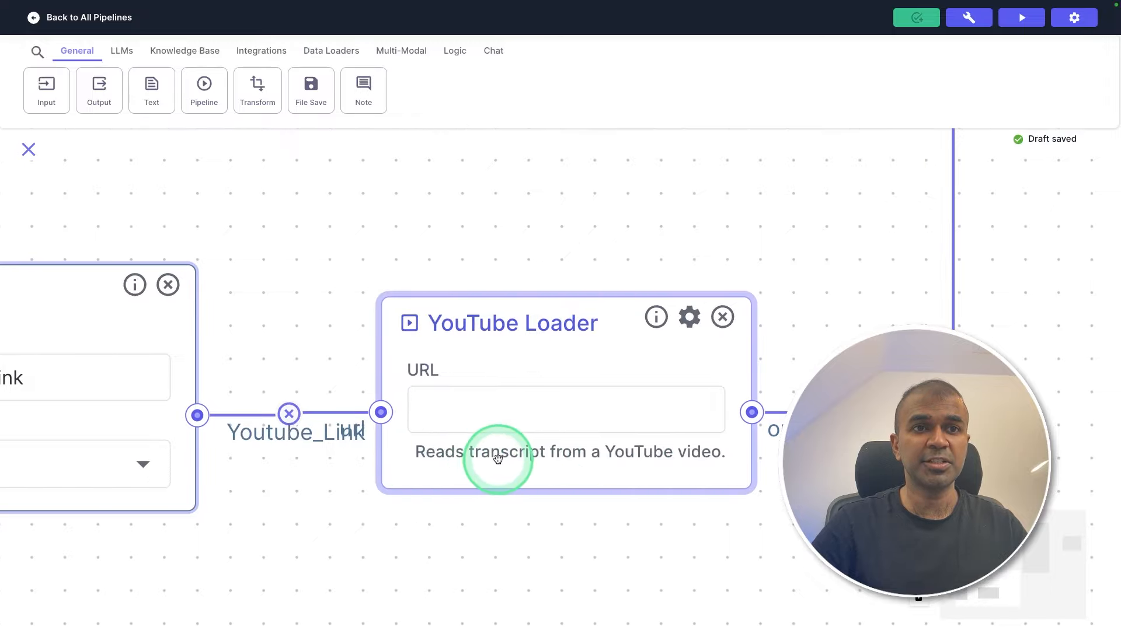
mouse_move(742, 527)
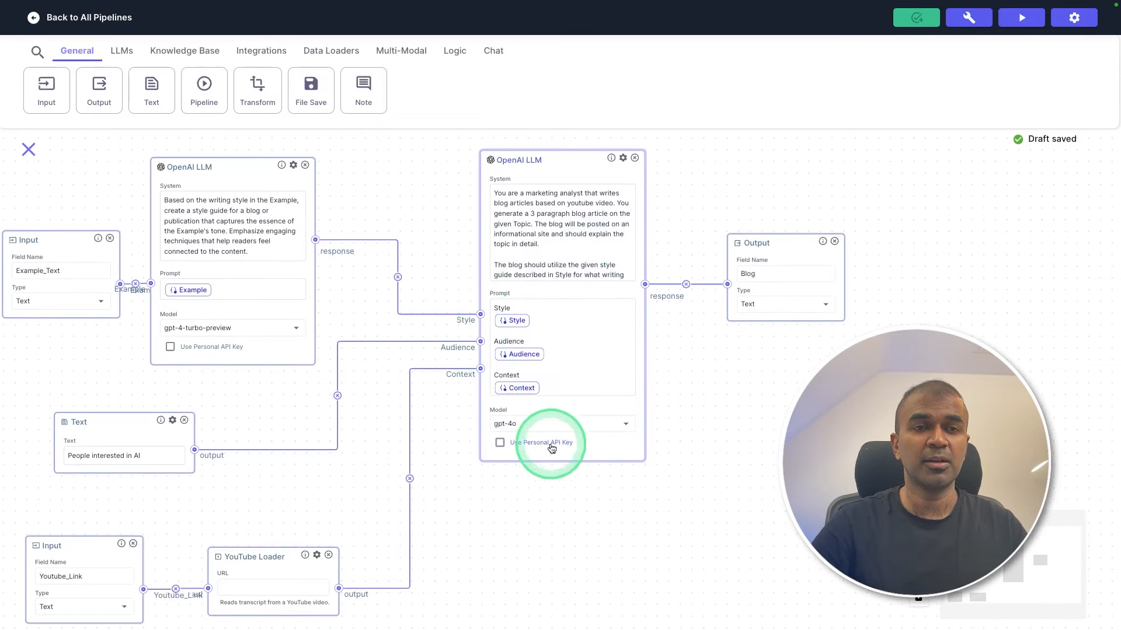
- Pan the canvas near the YouTube Loader and blog LLM nodes
drag(550, 448, 569, 511)
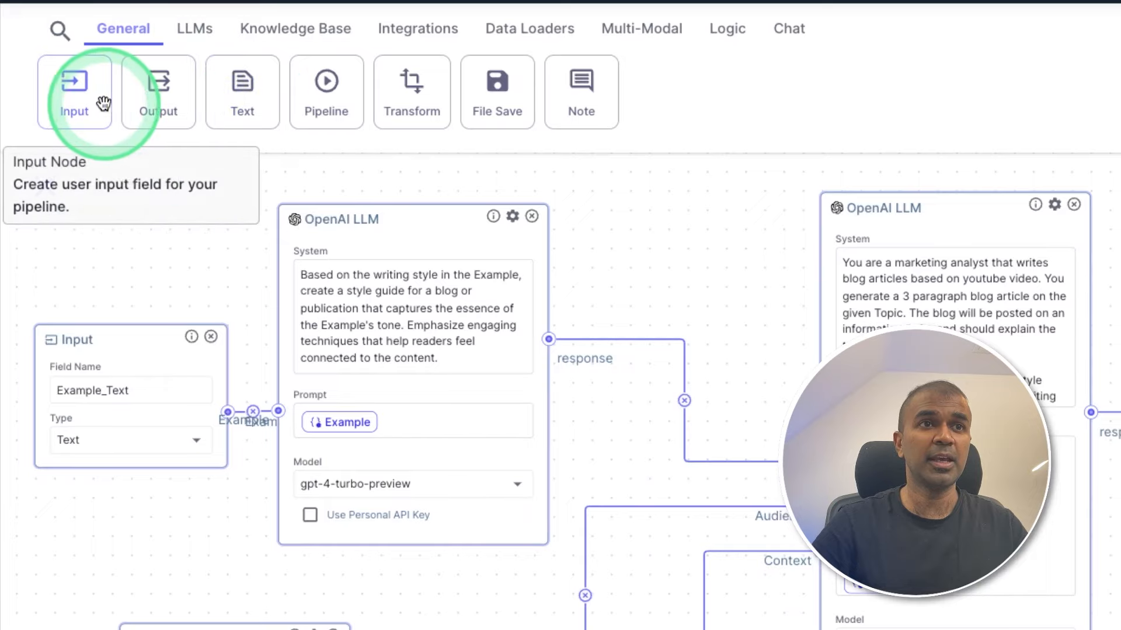
click(194, 28)
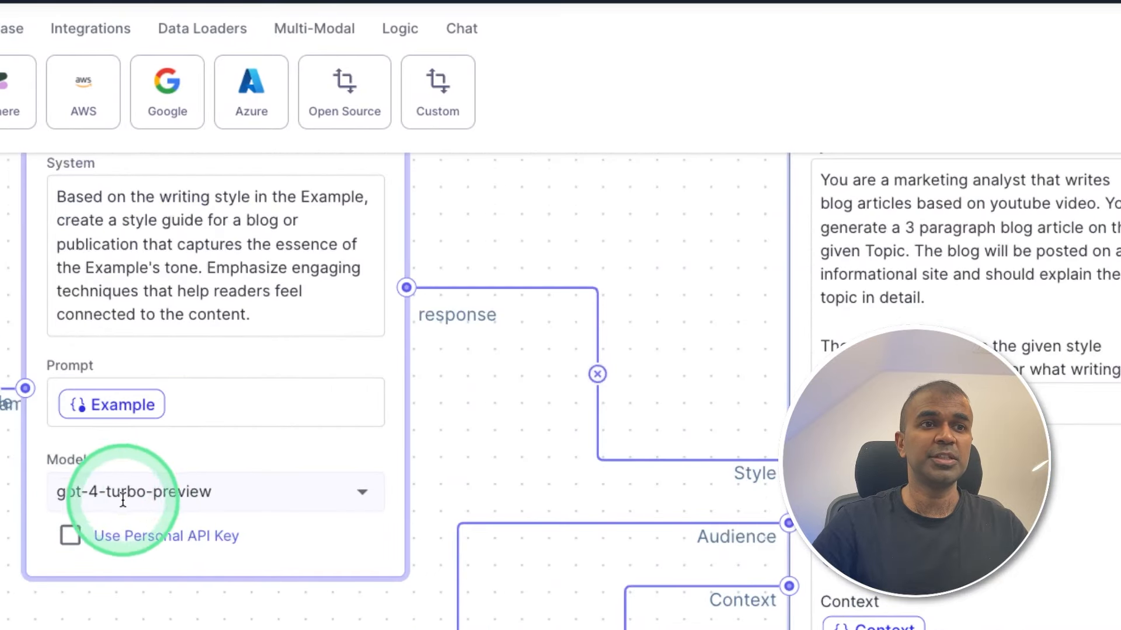
click(298, 43)
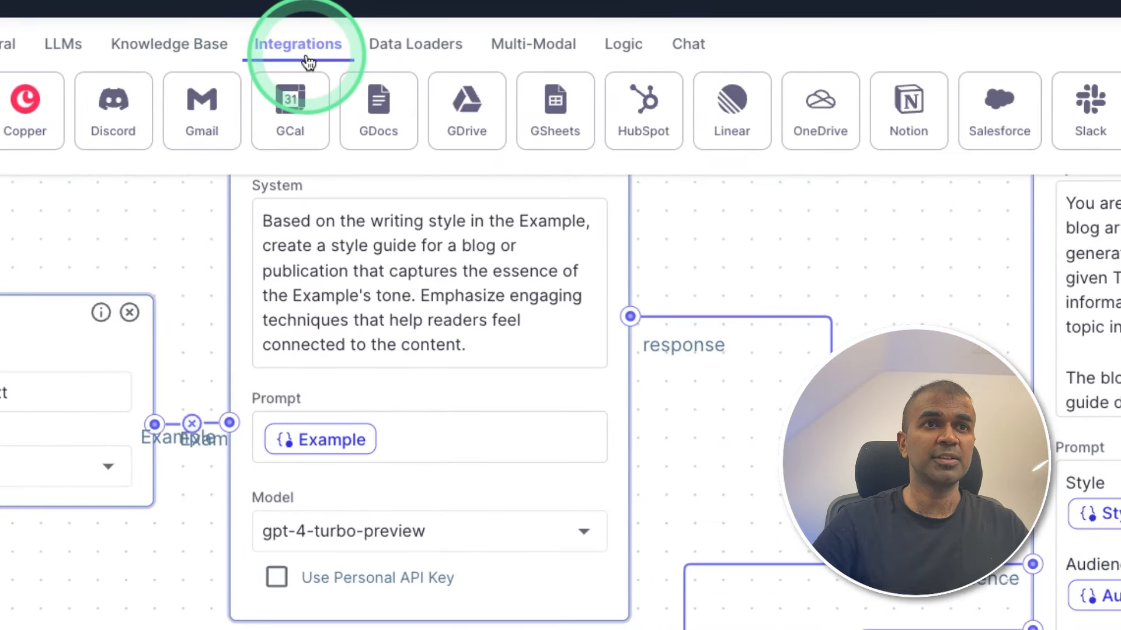
mouse_move(466, 114)
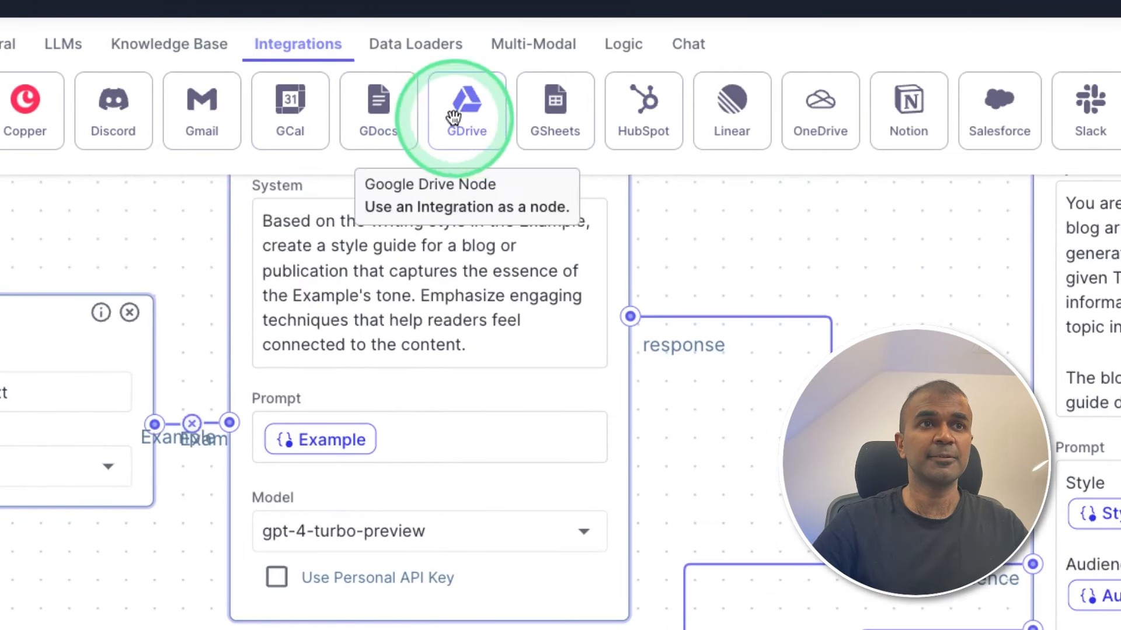
click(168, 43)
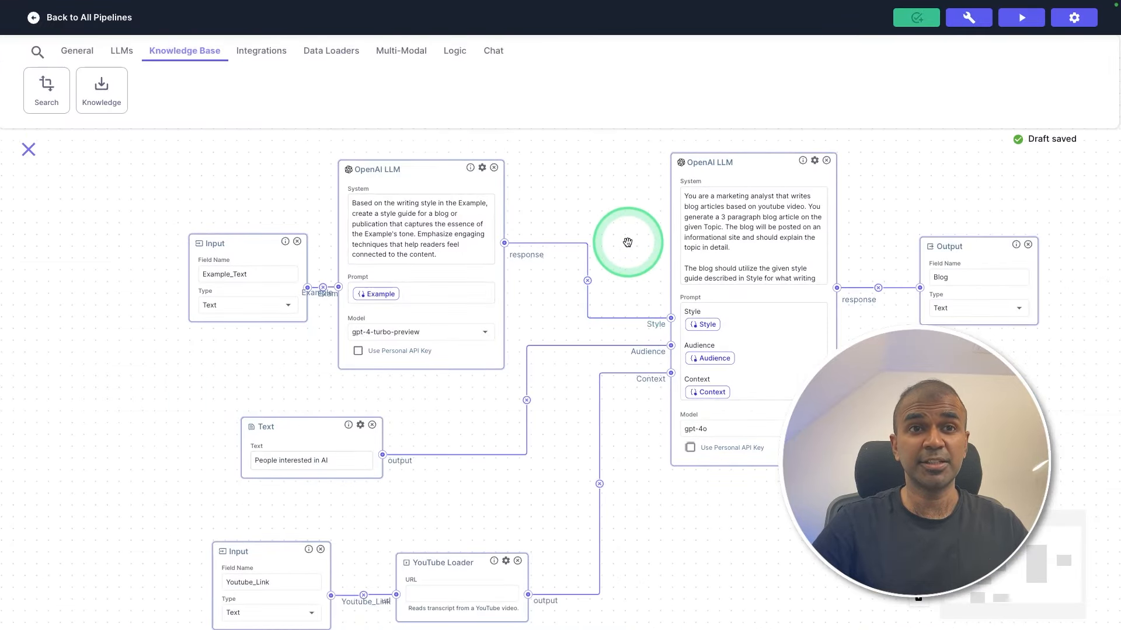
drag(627, 242, 644, 537)
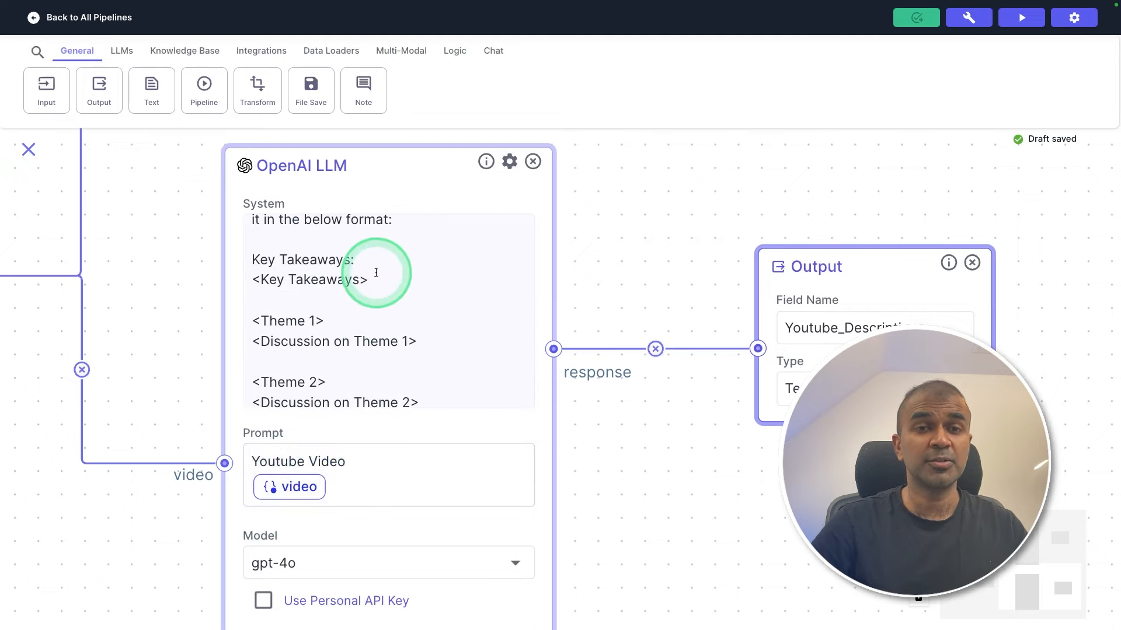
click(335, 317)
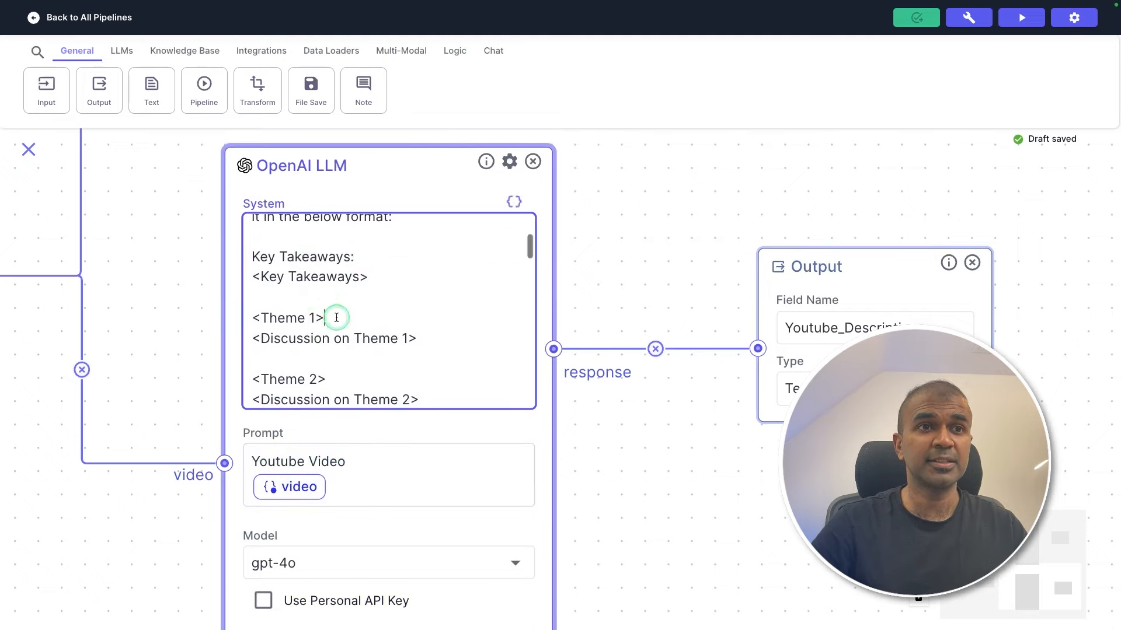
scroll(down, 3)
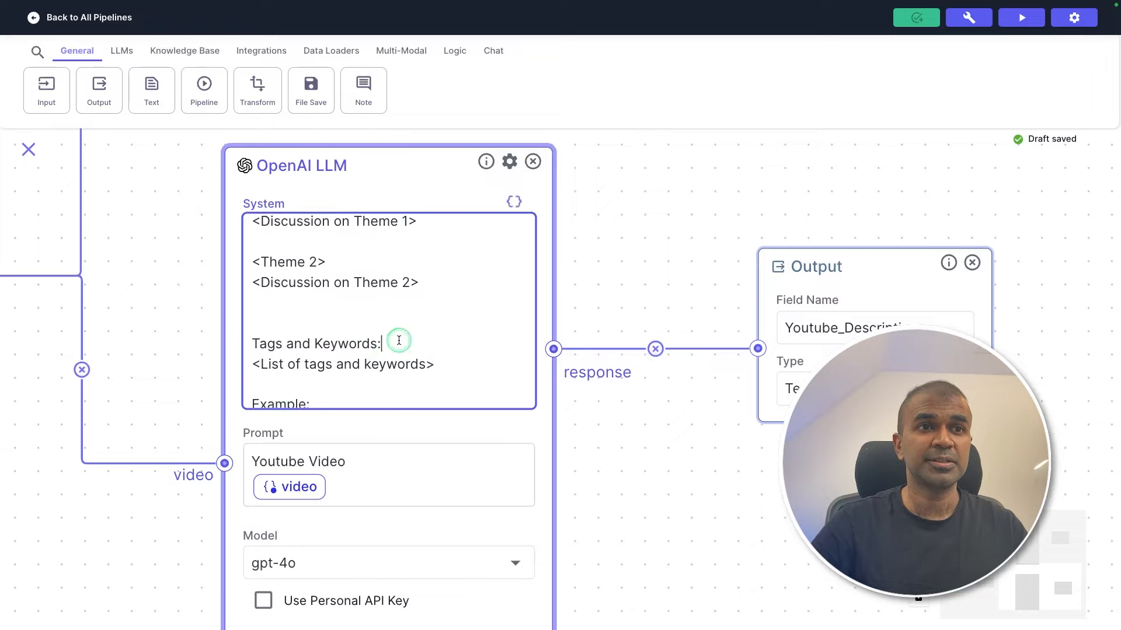
scroll(down, 3)
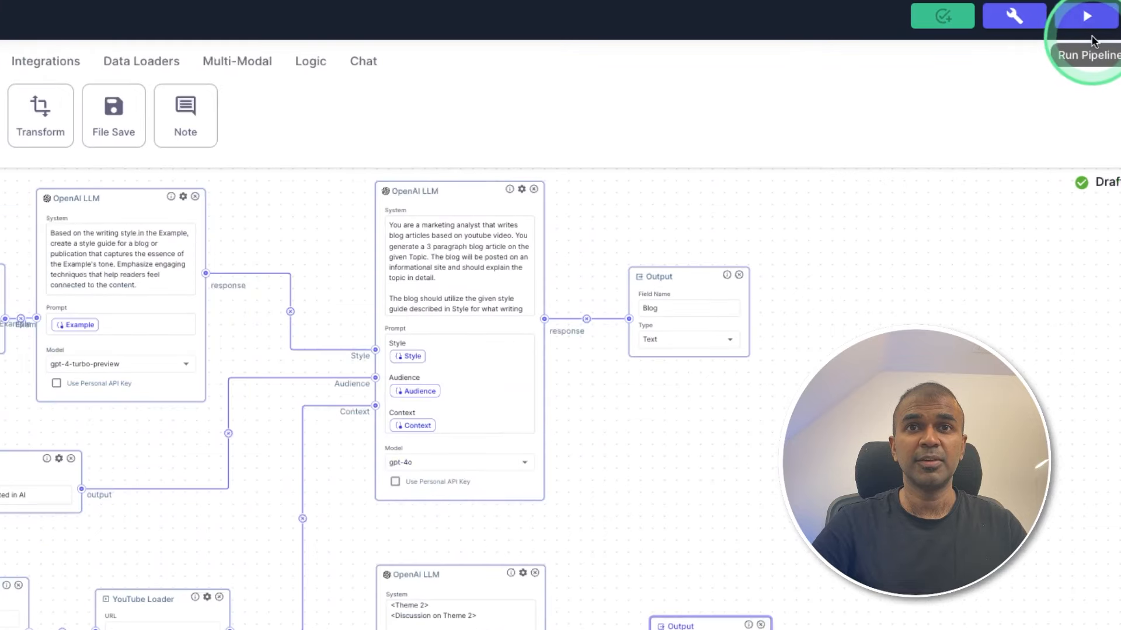
click(1088, 15)
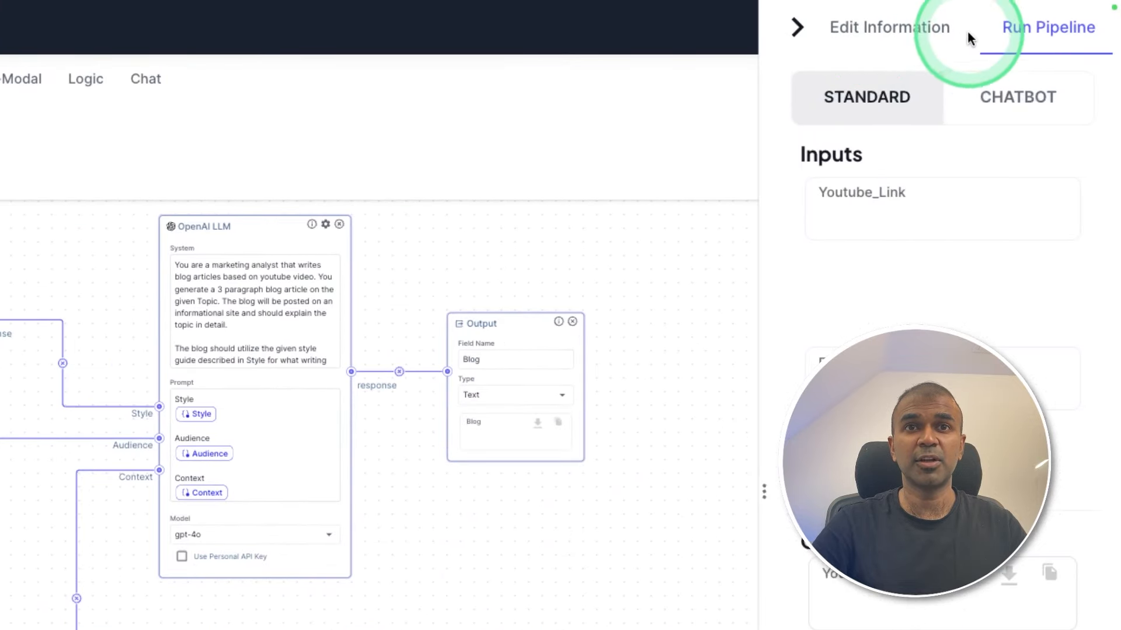
click(889, 27)
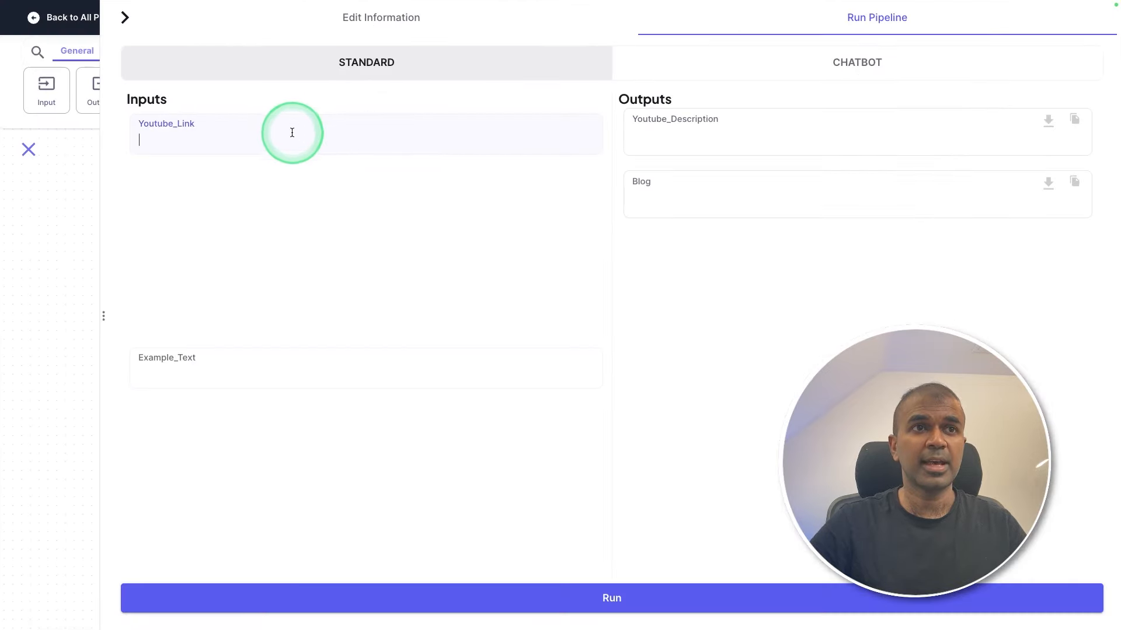
text(https://www.youtube.com/watch?v=gFn2tINuKlU)
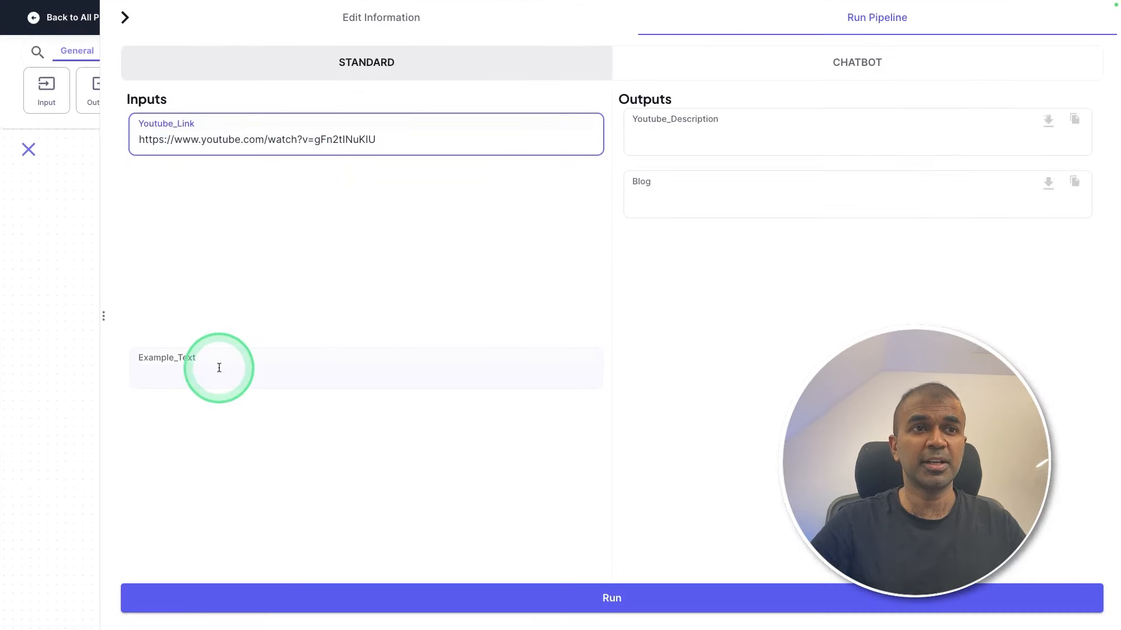
- Select the Example_Text input field ready for the article text
click(220, 368)
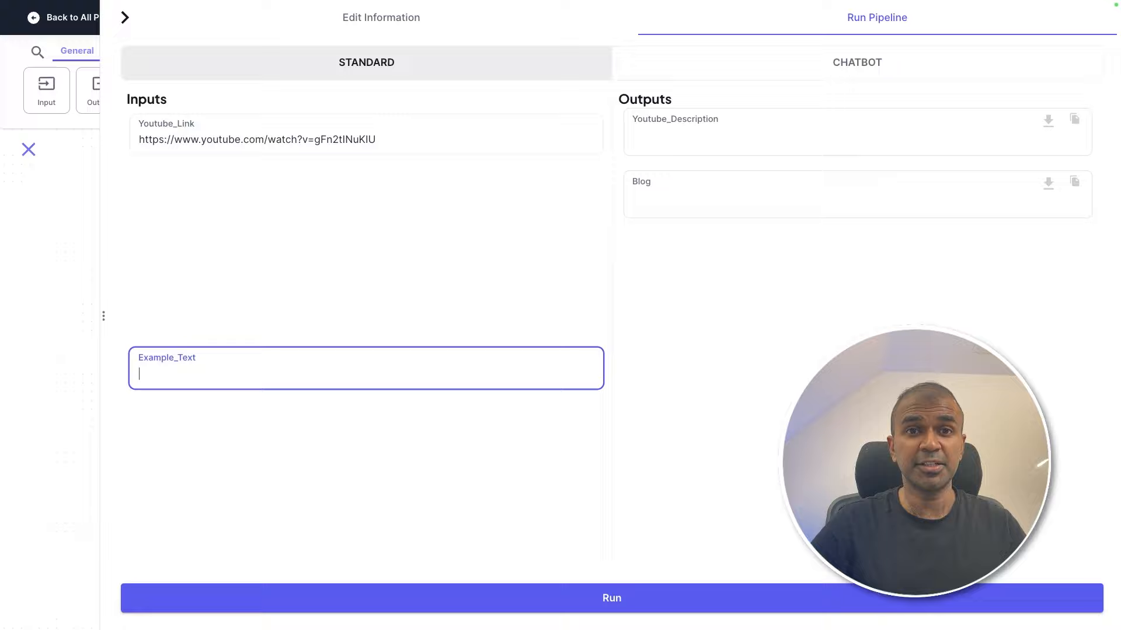
click(373, 380)
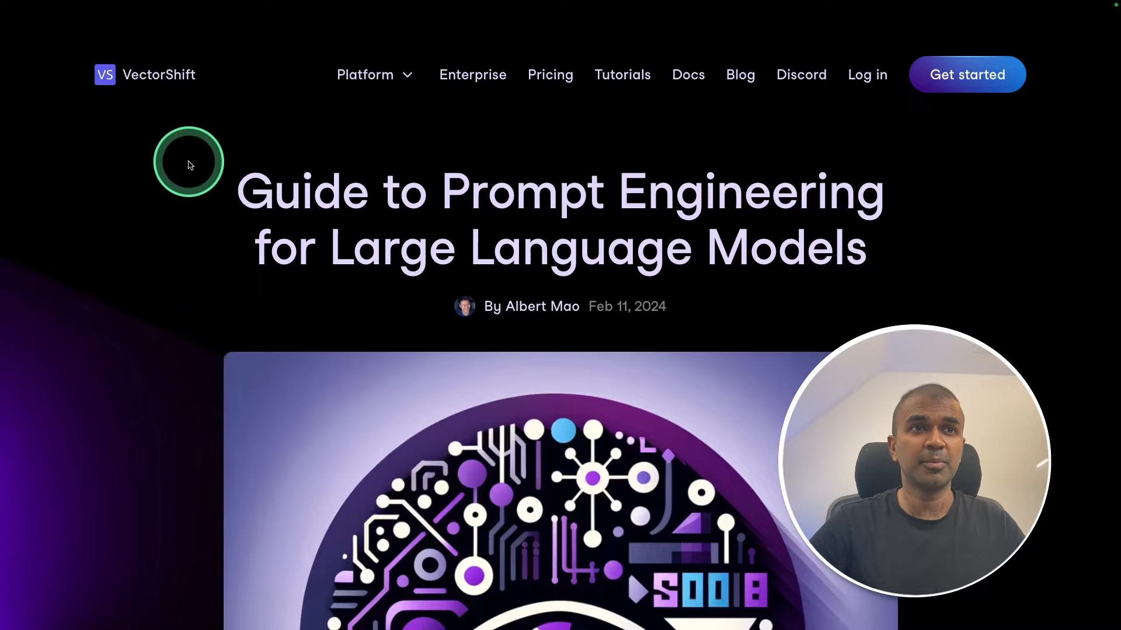
mouse_move(269, 176)
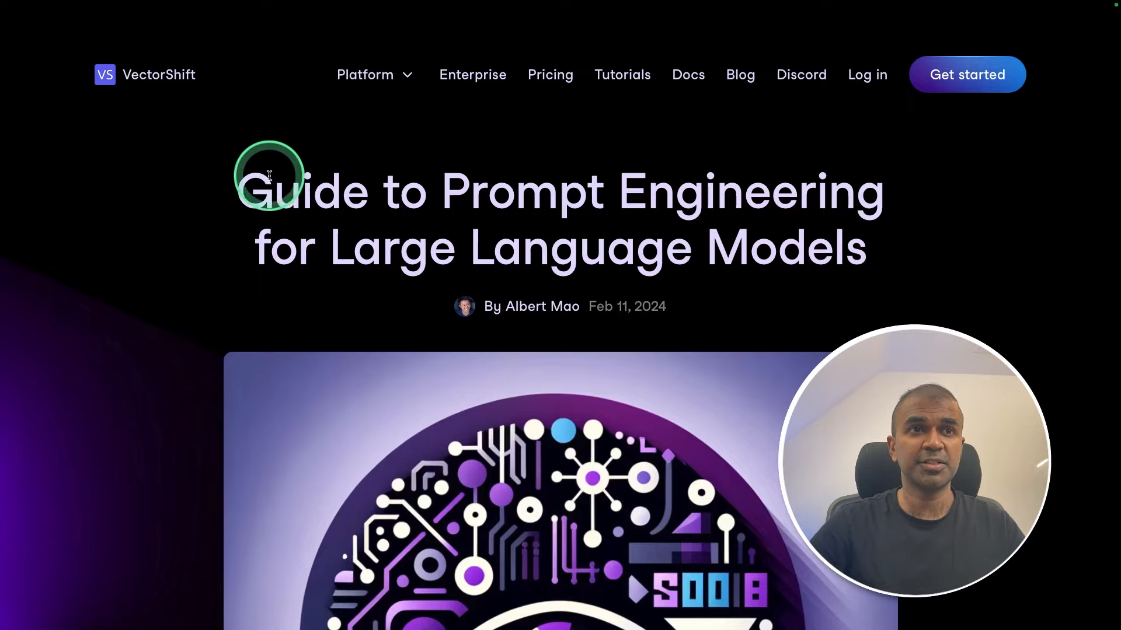
- Scroll down the Guide to Prompt Engineering blog article
scroll(down, 3)
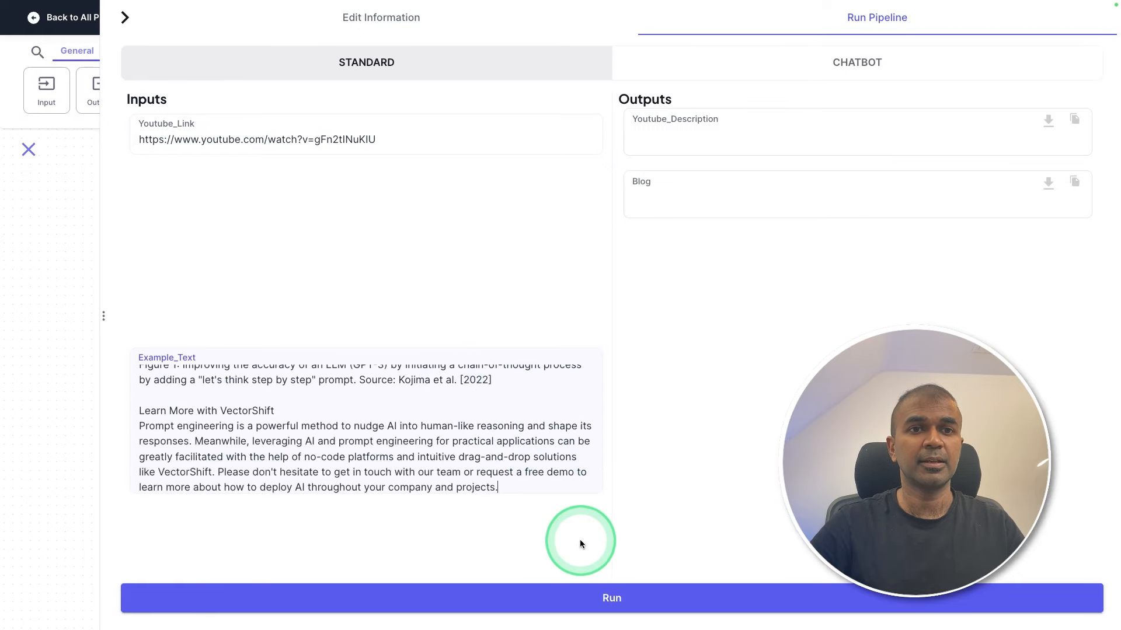
- Run the pipeline and review the generated Youtube_Description and CSV chatbot Blog outputs
click(610, 598)
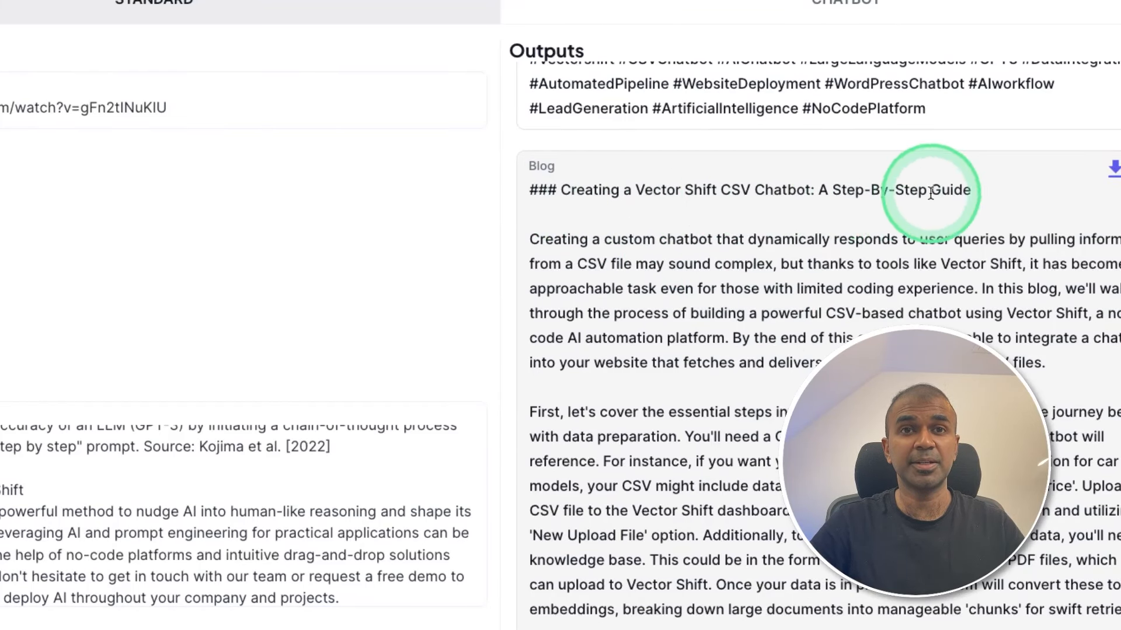
scroll(down, 3)
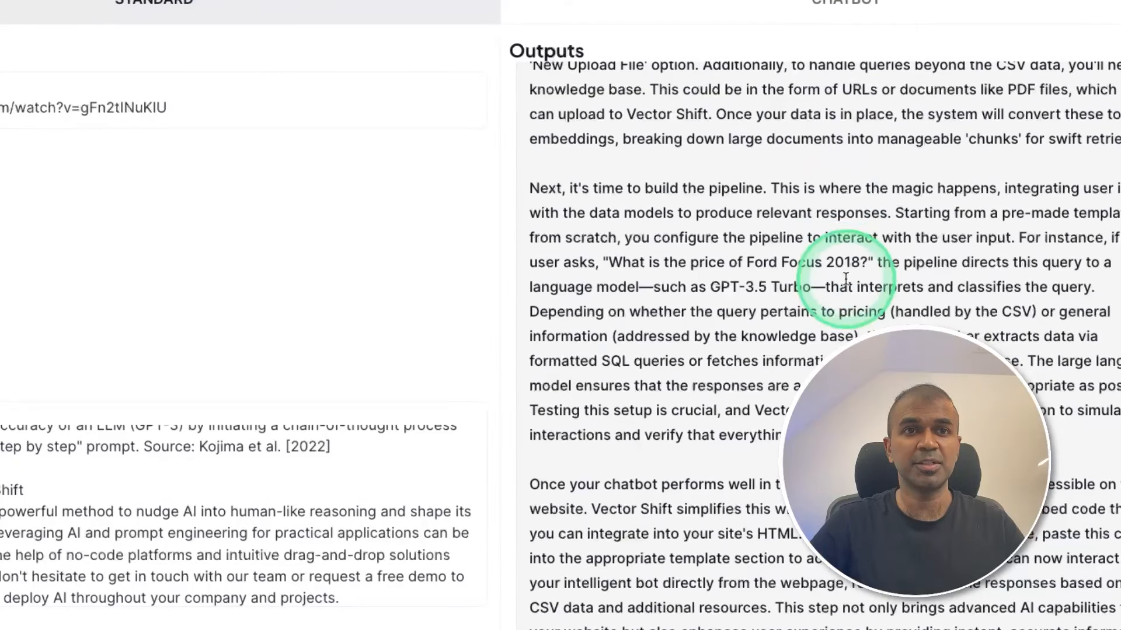